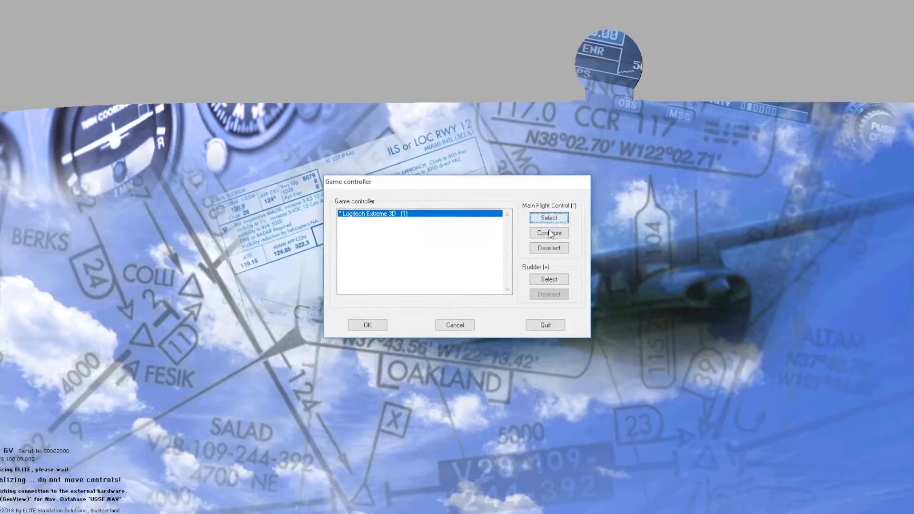
# Step: Enter the Logitech Extreme 3D configuration under Main Flight Control in the Game controller dialog
pyautogui.click(548, 232)
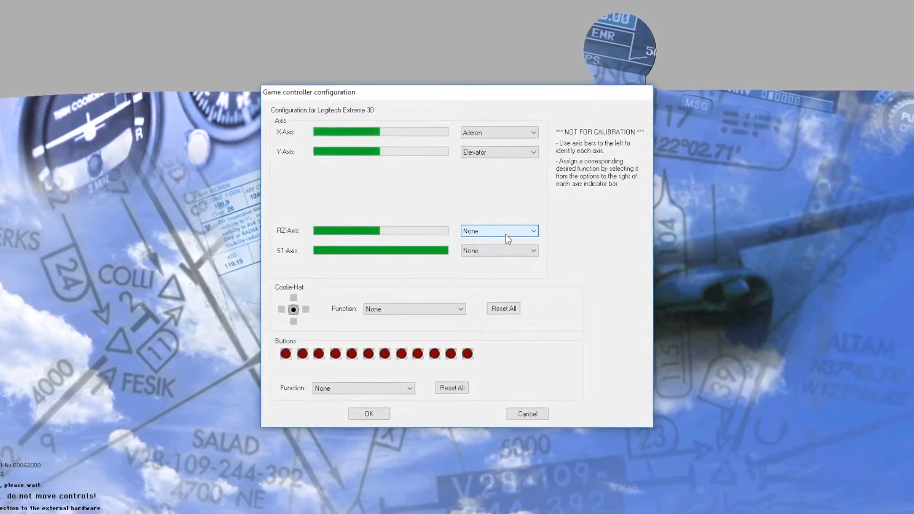
# Step: Assign Rudder to the RZ axis and Throttle Left/Single to the S1 axis
pyautogui.click(497, 231)
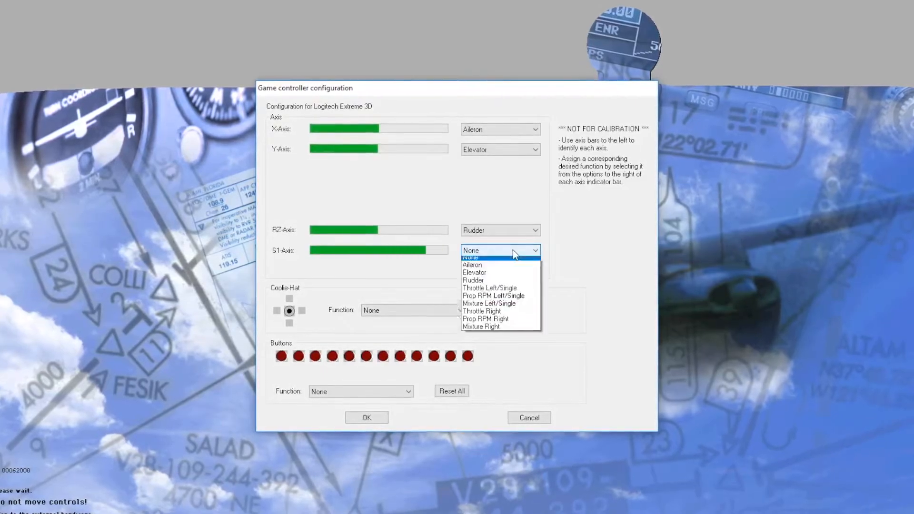
pyautogui.click(490, 288)
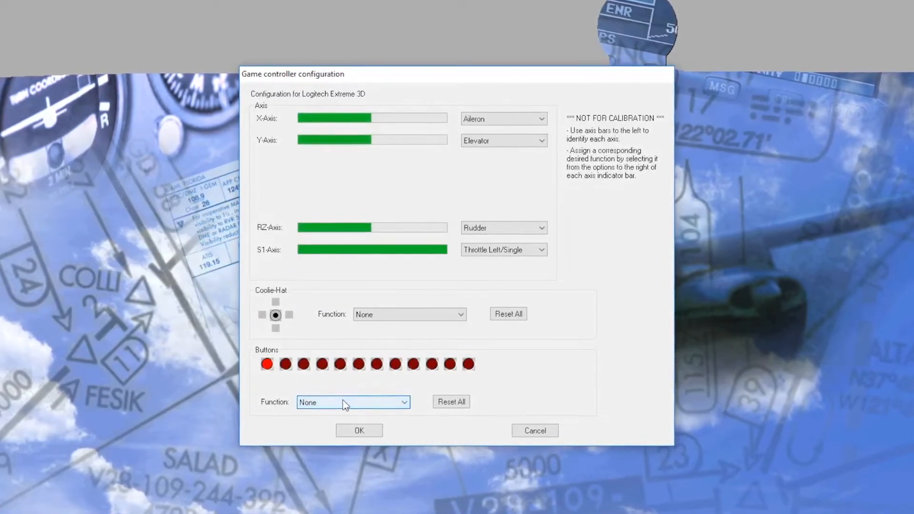
# Step: Assign Freeze and Trim up to the pressed joystick buttons and confirm the configuration with OK
pyautogui.click(352, 402)
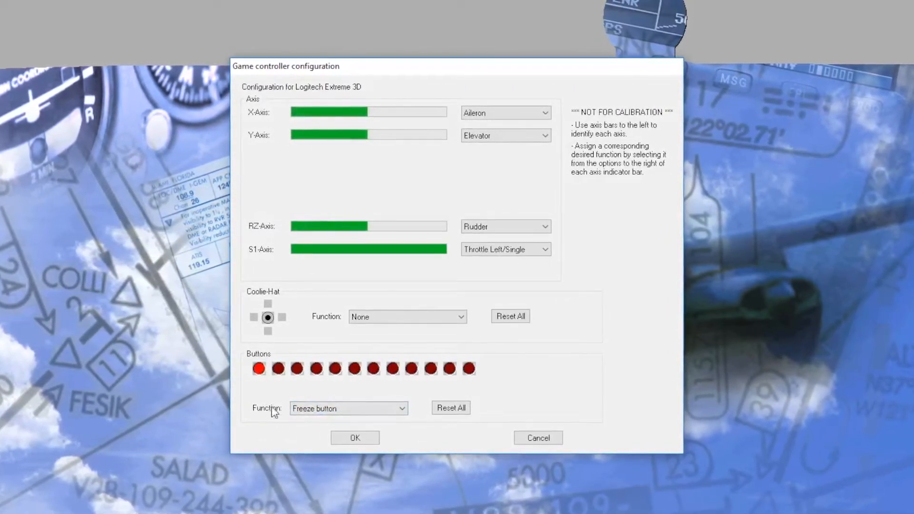
pyautogui.click(258, 368)
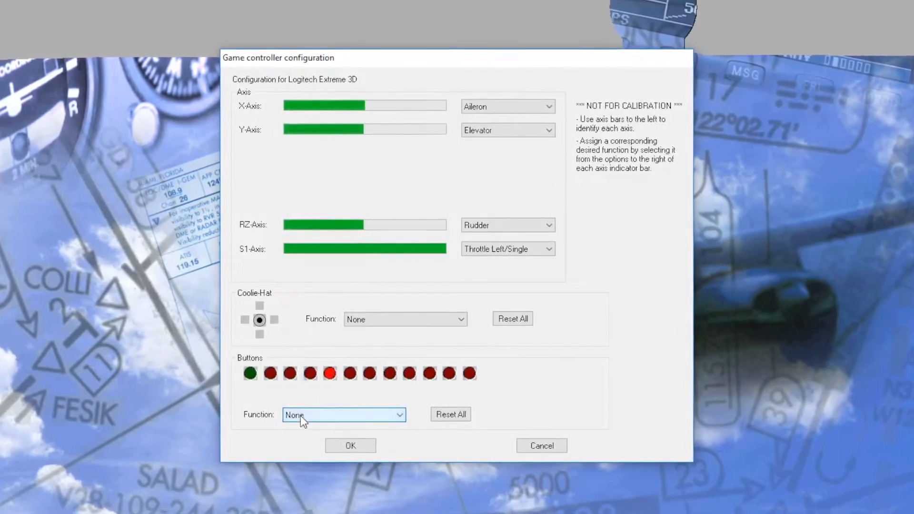
pyautogui.click(343, 415)
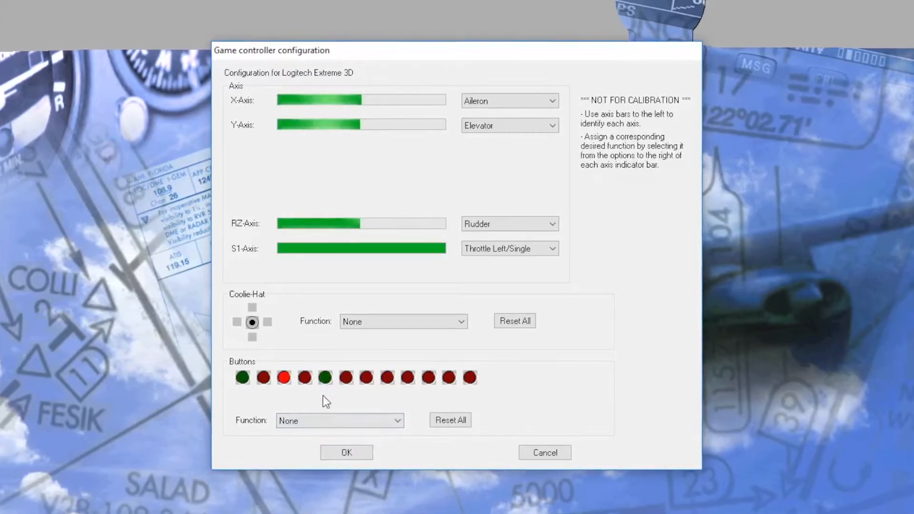
pyautogui.click(338, 420)
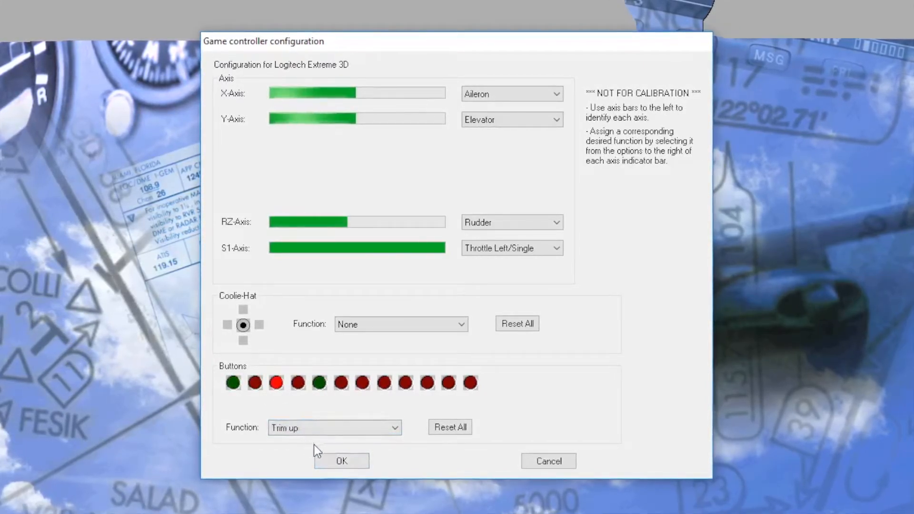
pyautogui.click(341, 460)
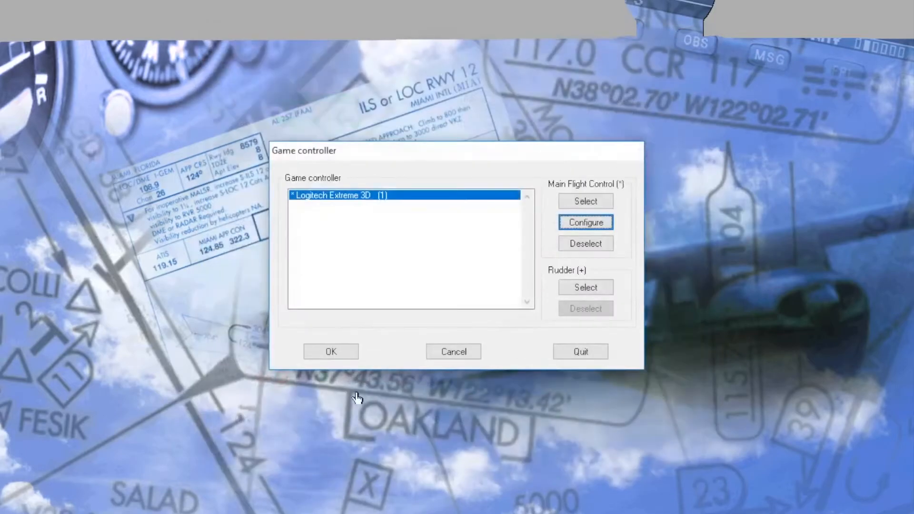
# Step: Accept the Game controller setup, enter the cockpit and choose CONFIGURATION from the panel's context menu
pyautogui.click(331, 351)
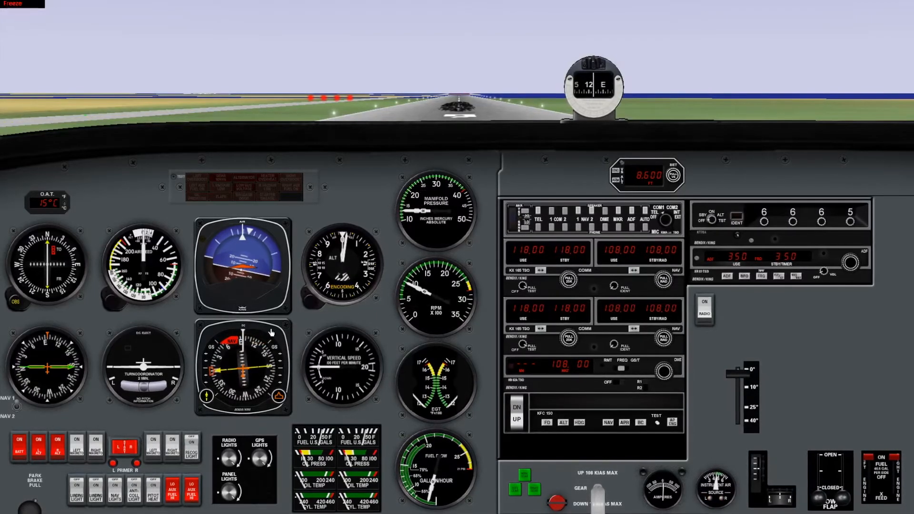
pyautogui.rightClick(242, 270)
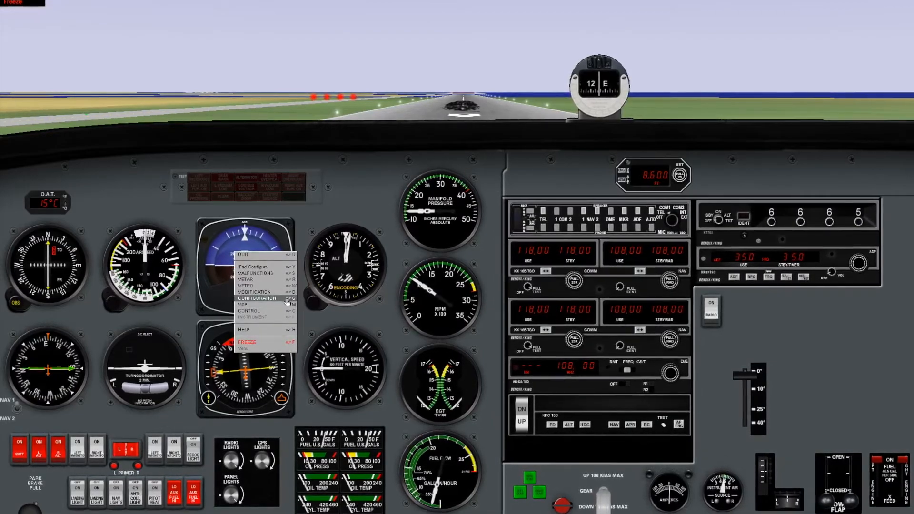
pyautogui.click(257, 298)
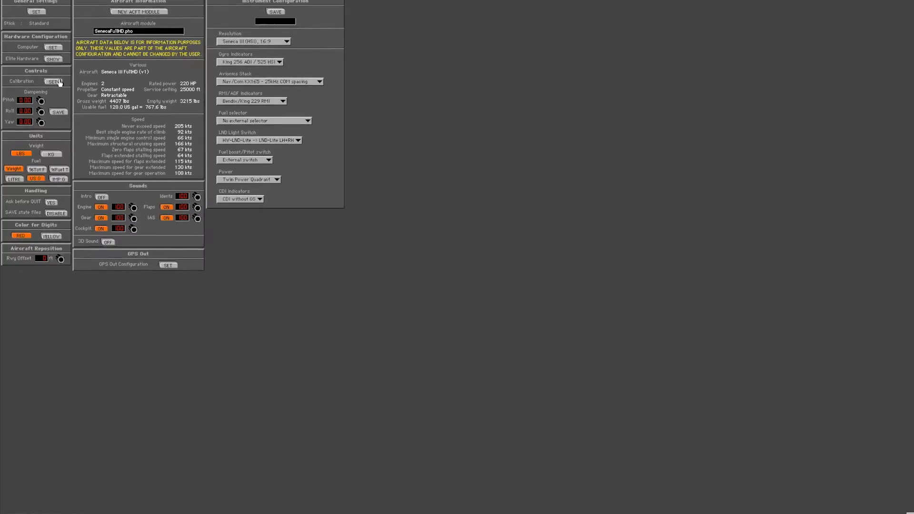
# Step: Use SET next to Calibration under Controls to reach the joystick calibration panel
pyautogui.click(53, 81)
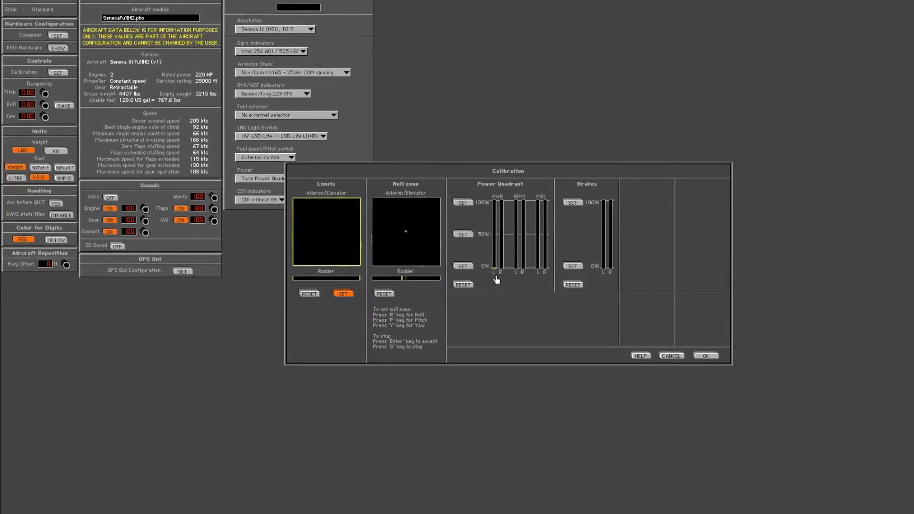
# Step: Set the Power Quadrant 100%, 50% and 0% points and confirm calibration with OK
pyautogui.click(467, 267)
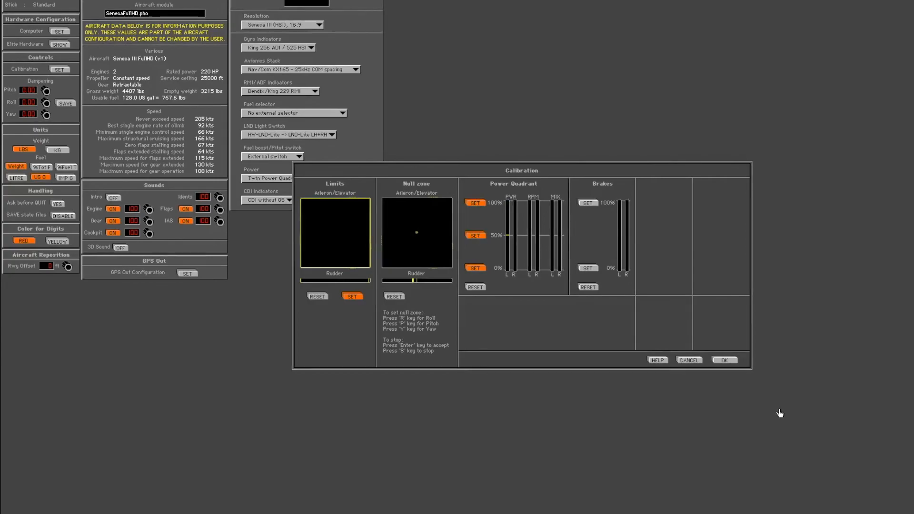
pyautogui.click(723, 360)
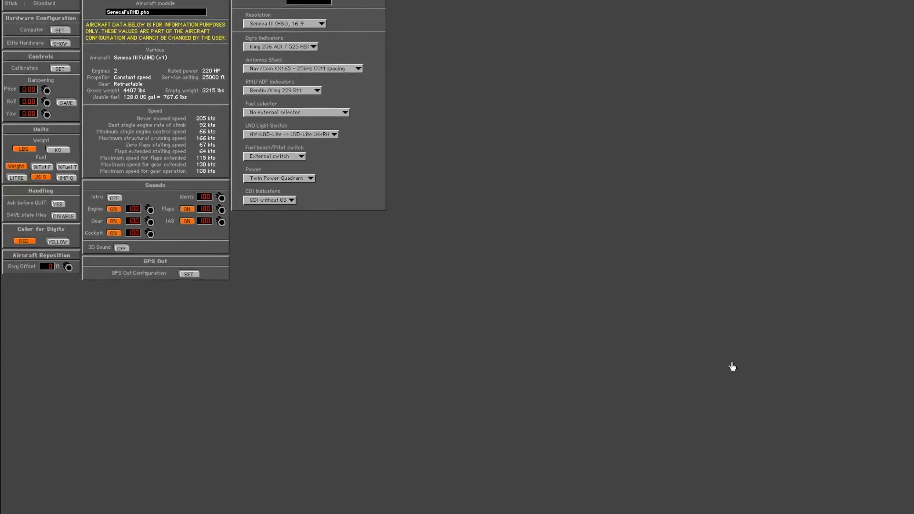